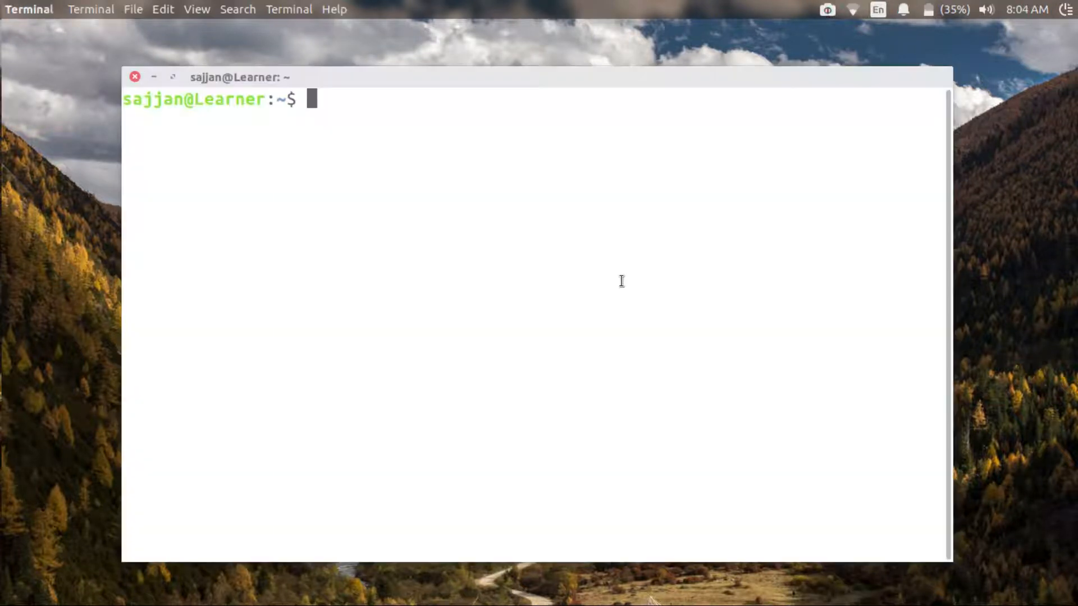
# - Confirm AP mode support via 'sudo iw list | grep AP', then view wlp2s0 details with 'iw wlp2s0 info'
pyautogui.write('sudo iw list | grep AP')
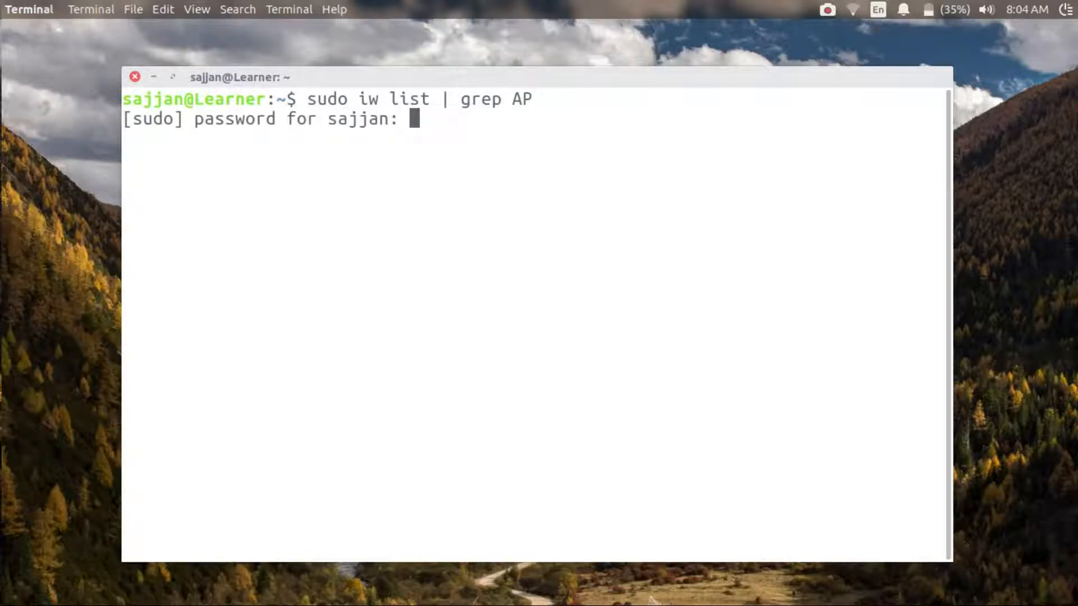
pyautogui.press('Return')
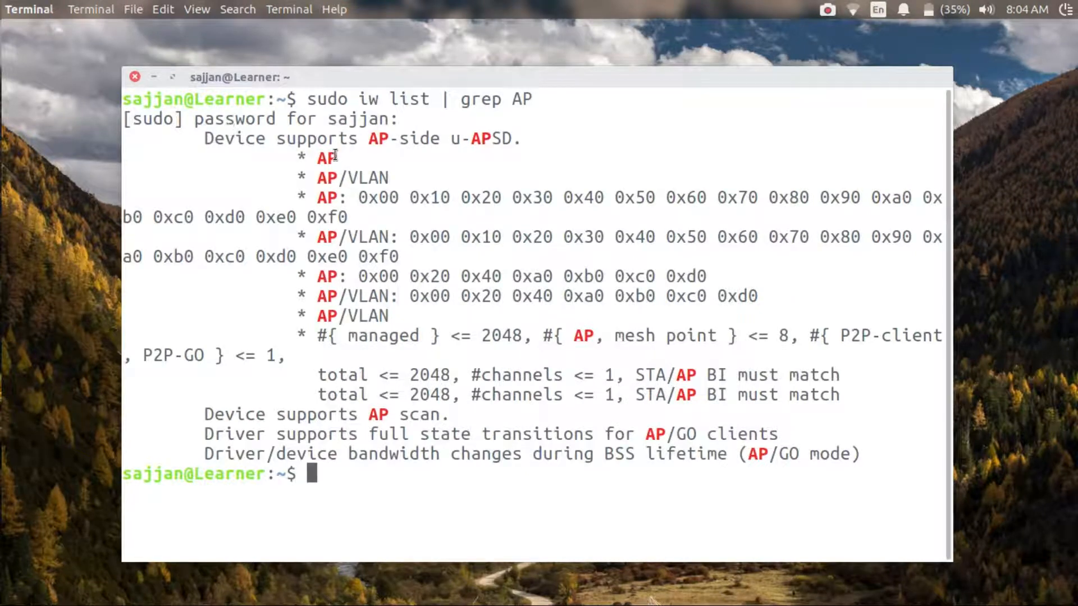
pyautogui.doubleClick(326, 158)
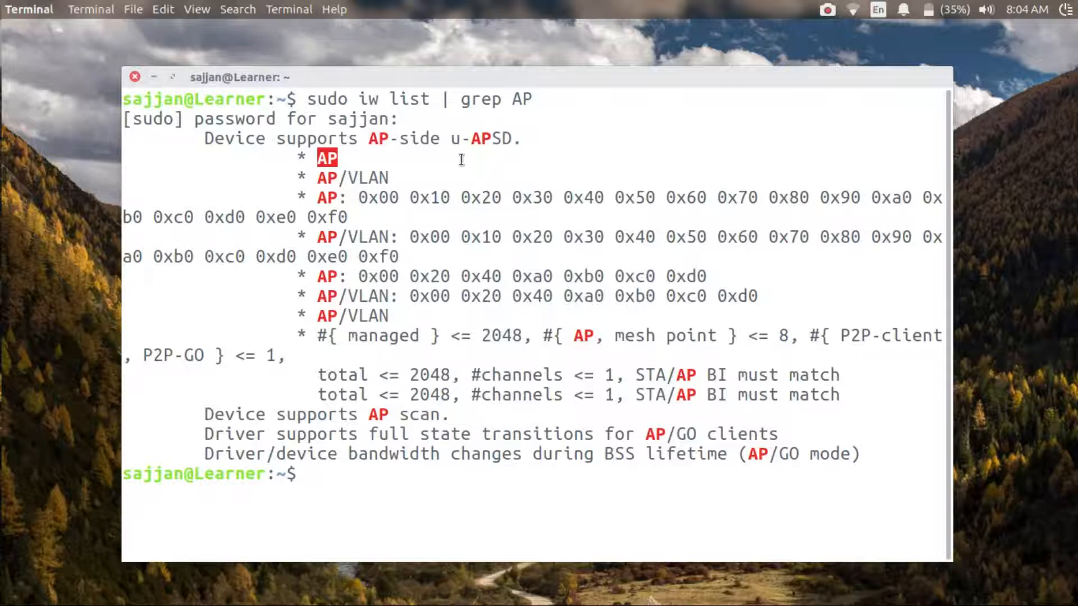
pyautogui.write('sudo iw wlp2s0 info')
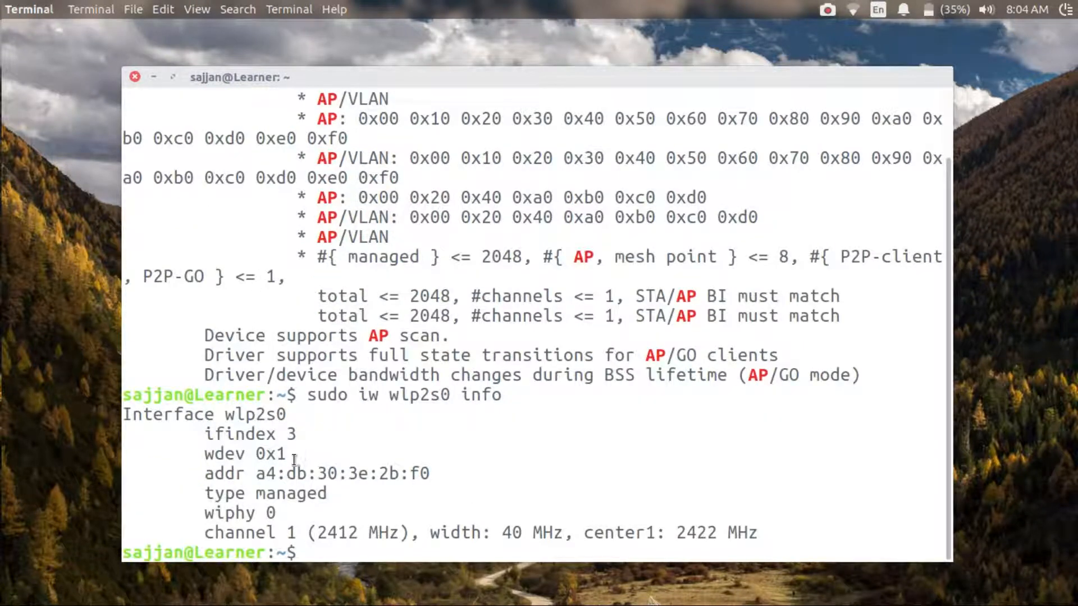
pyautogui.doubleClick(291, 493)
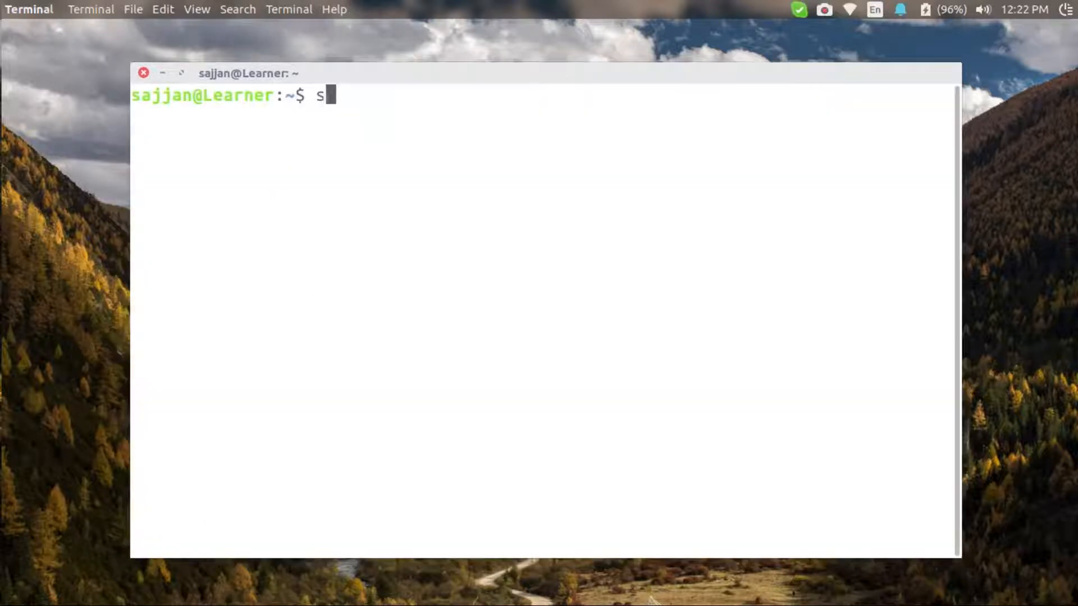
# - Install the hostapd package with 'sudo apt-get install hostapd'
pyautogui.write('udo apt-get instal')
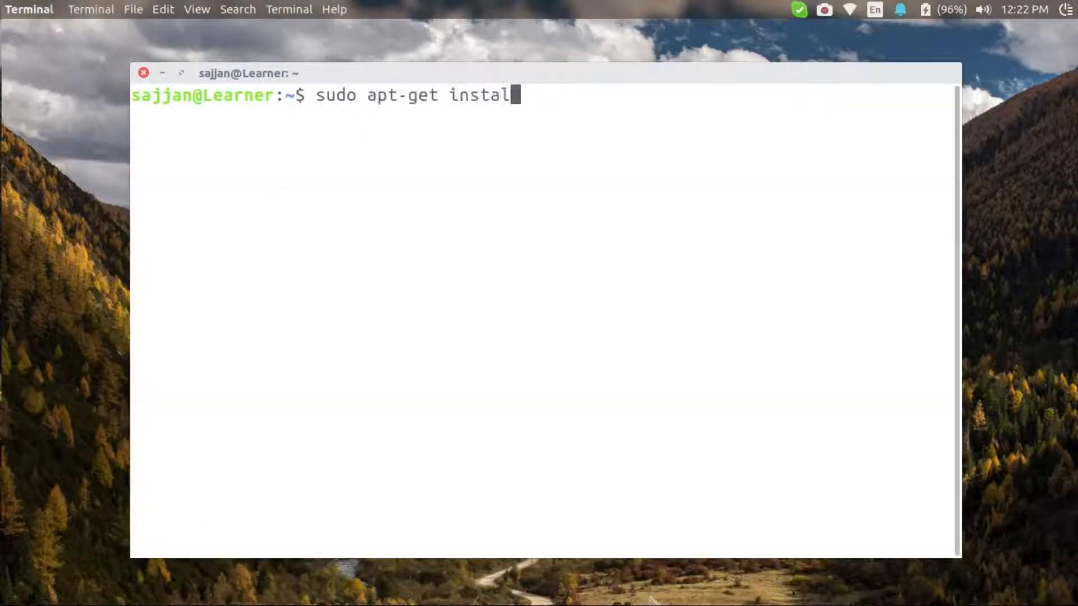
pyautogui.write('hostapd')
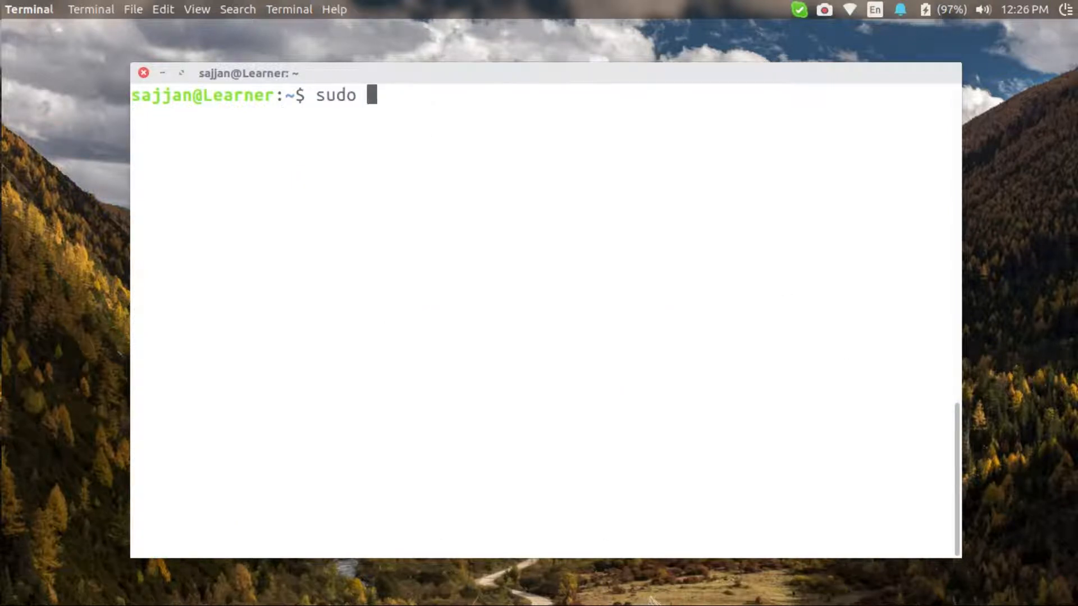
# - Write /etc/hostapd/hostapd.conf in vi with wlp2s0, SSID TEST and WPA-PSK settings
pyautogui.write('vi /etc/hostapd/')
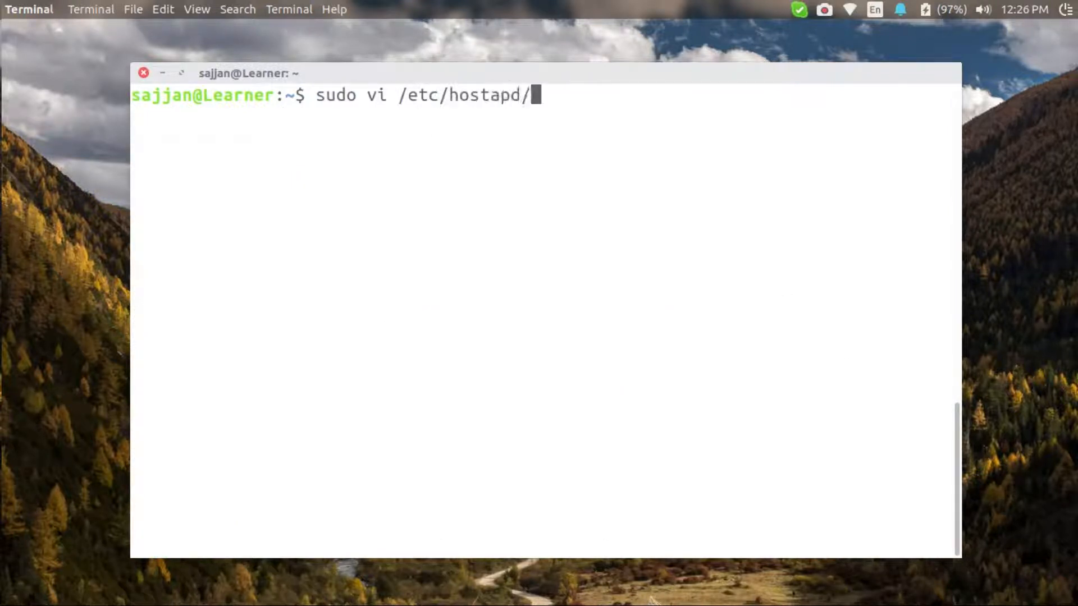
pyautogui.write('hostapd.conf')
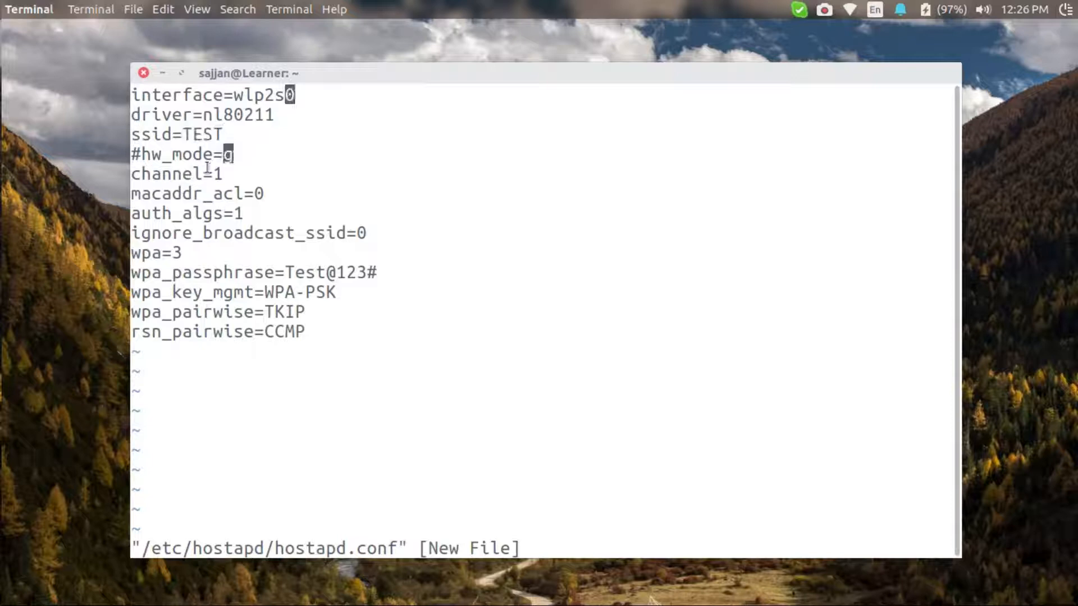
pyautogui.moveTo(285, 272)
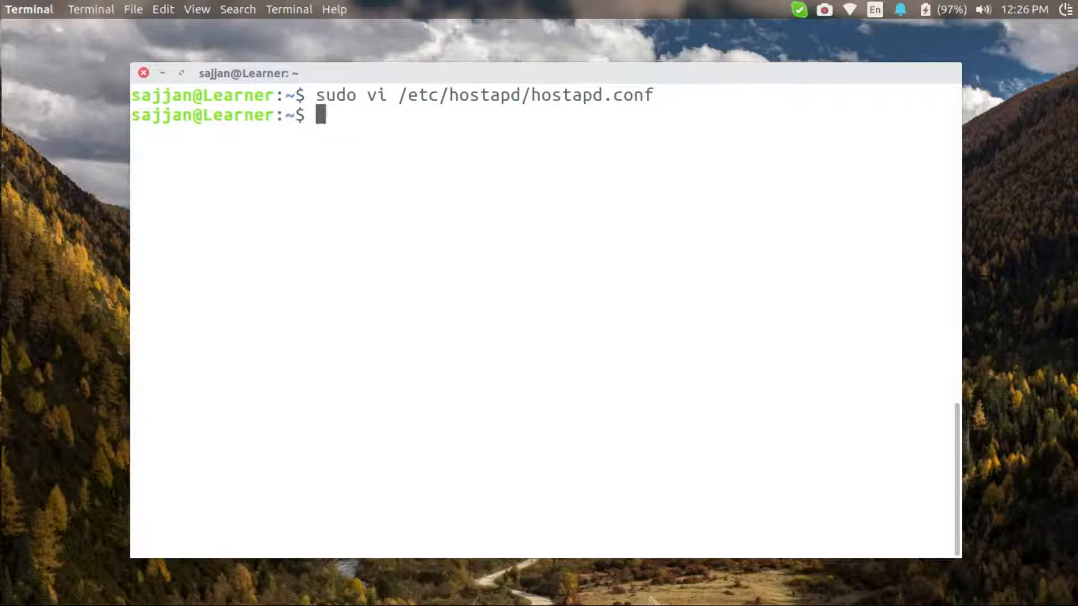
# - Set DAEMON_CONF="/etc/hostapd/hostapd.conf" in /etc/default/hostapd, then start and check hostapd
pyautogui.write('sudo vi /etc/d')
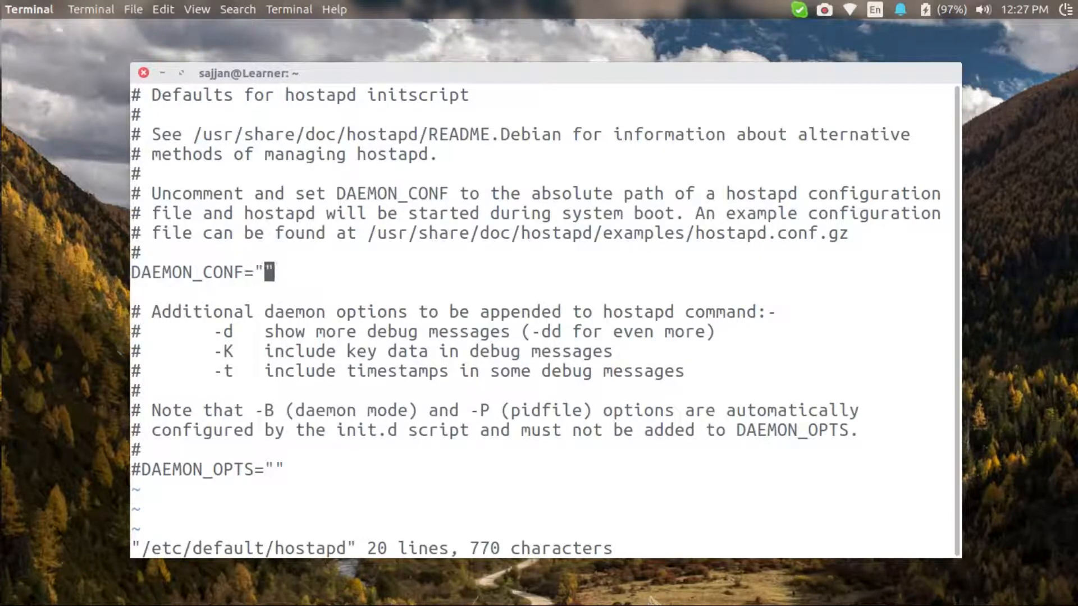
pyautogui.write('/etc/hostapd')
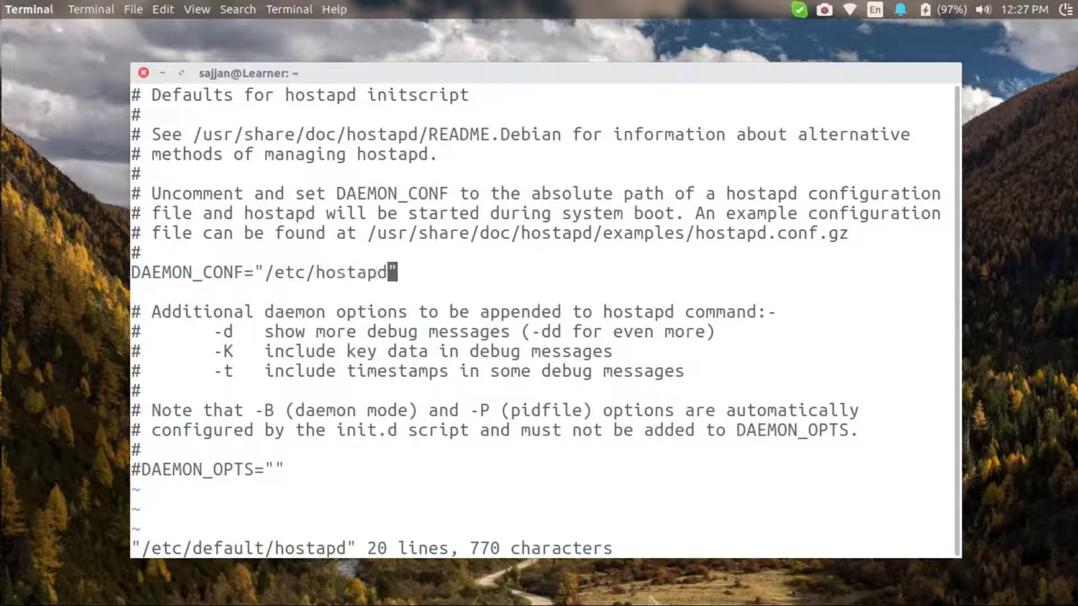
pyautogui.write('/hostapd.conf')
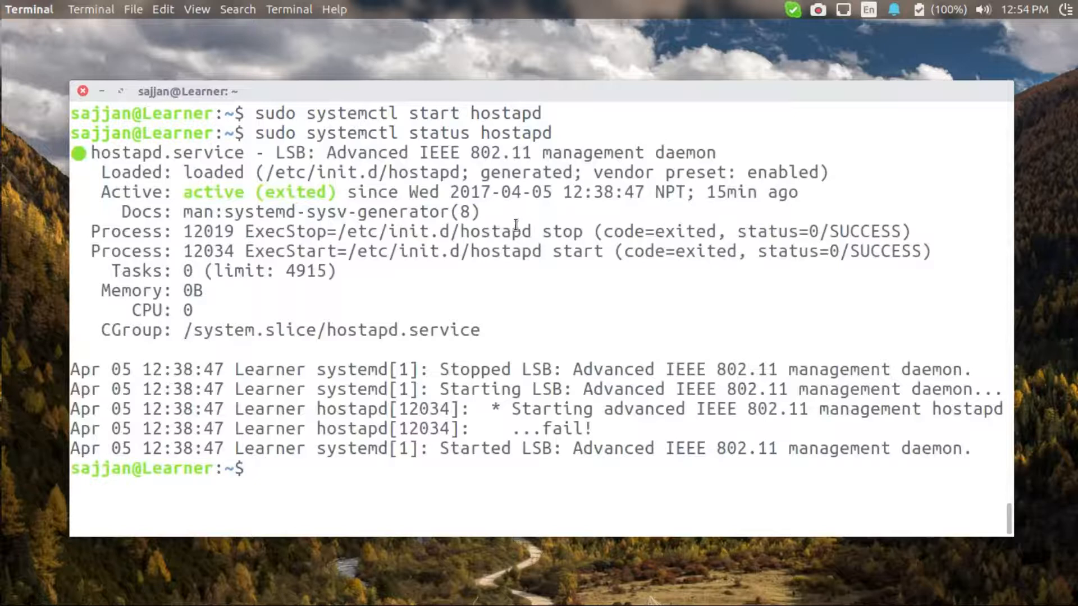
# - Run 'sudo hostapd /etc/hostapd/hostapd.conf' and highlight the nl80211 driver initialization error
pyautogui.doubleClick(297, 192)
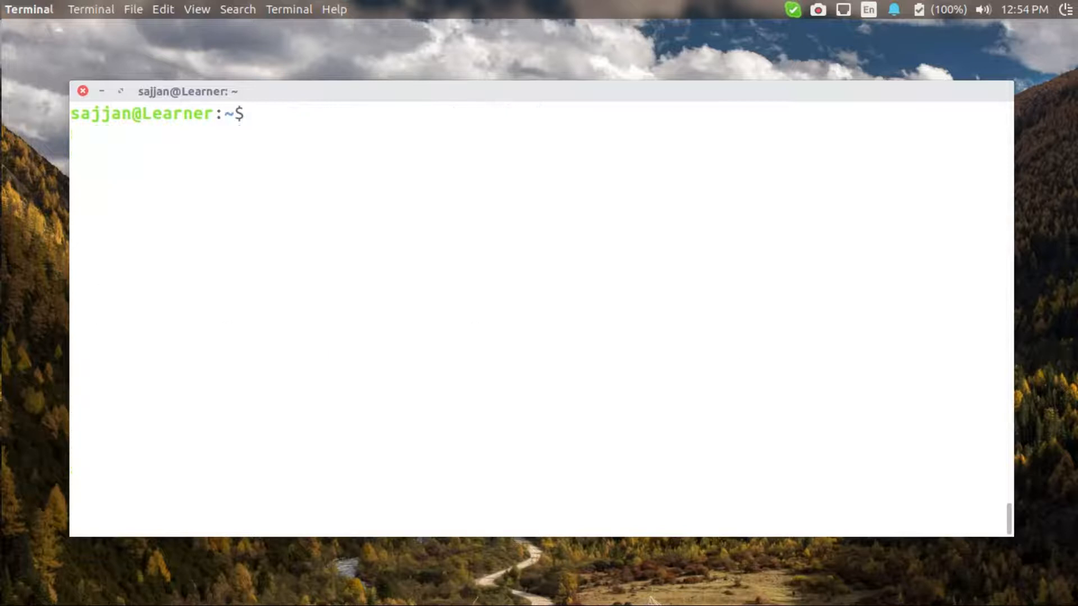
pyautogui.write('sudo hostapd /etc/hos')
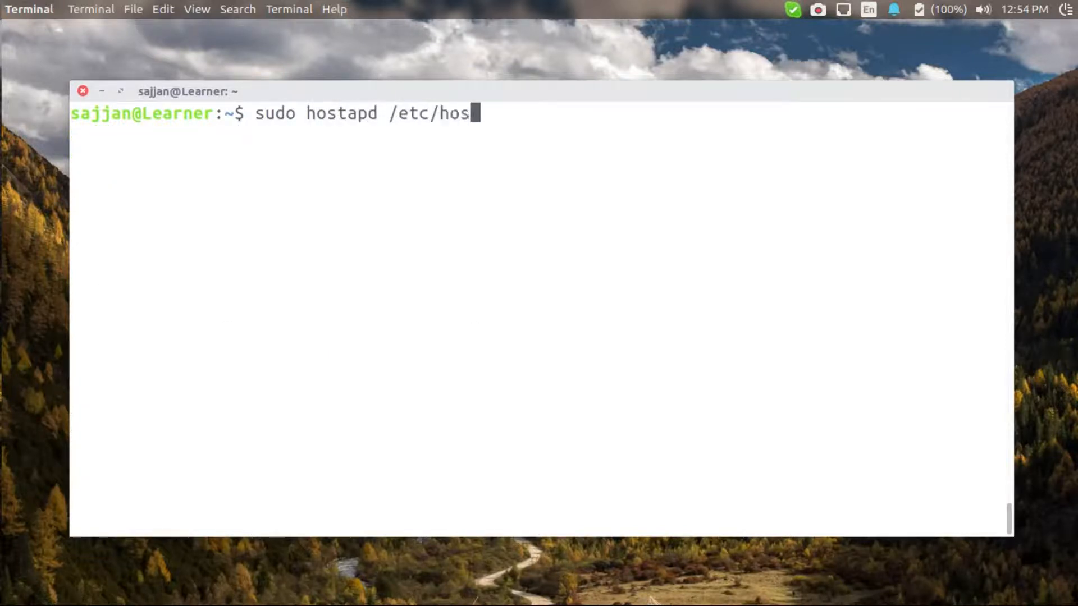
pyautogui.write('tapd/hostapd.conf')
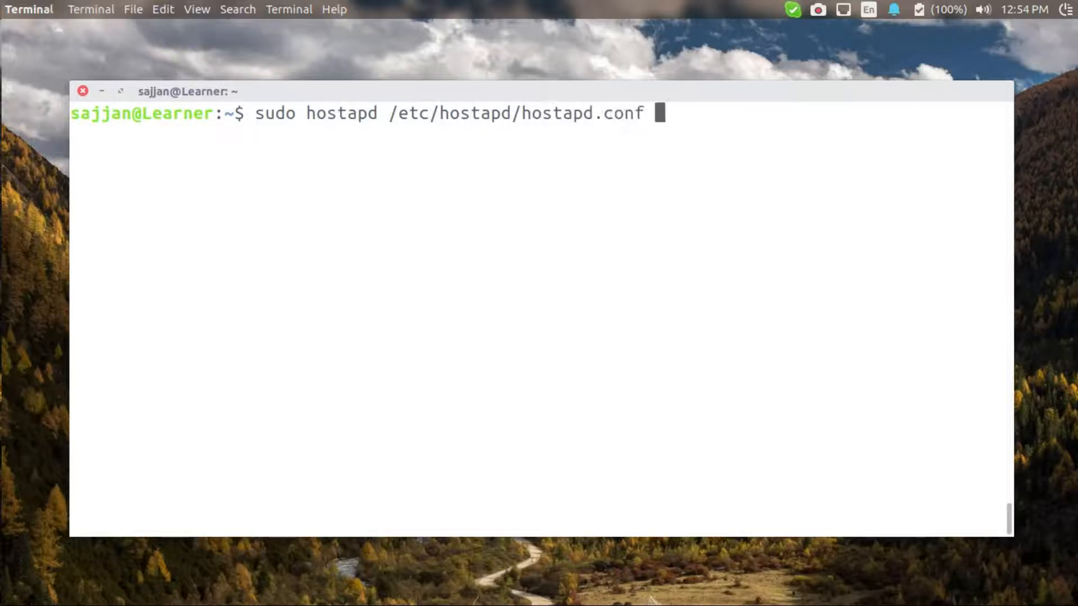
pyautogui.press('Return')
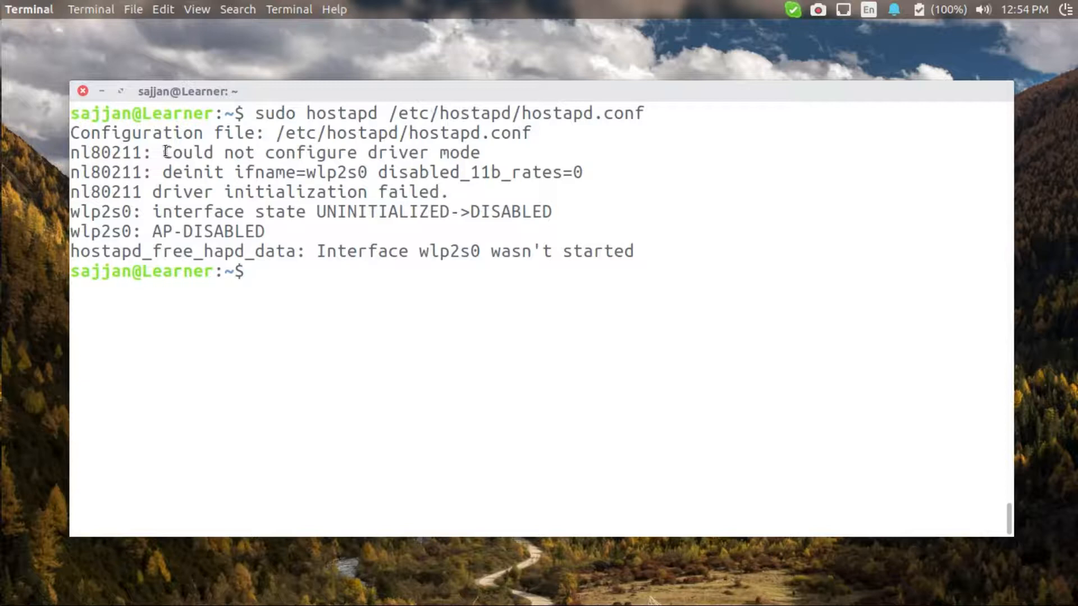
pyautogui.doubleClick(321, 152)
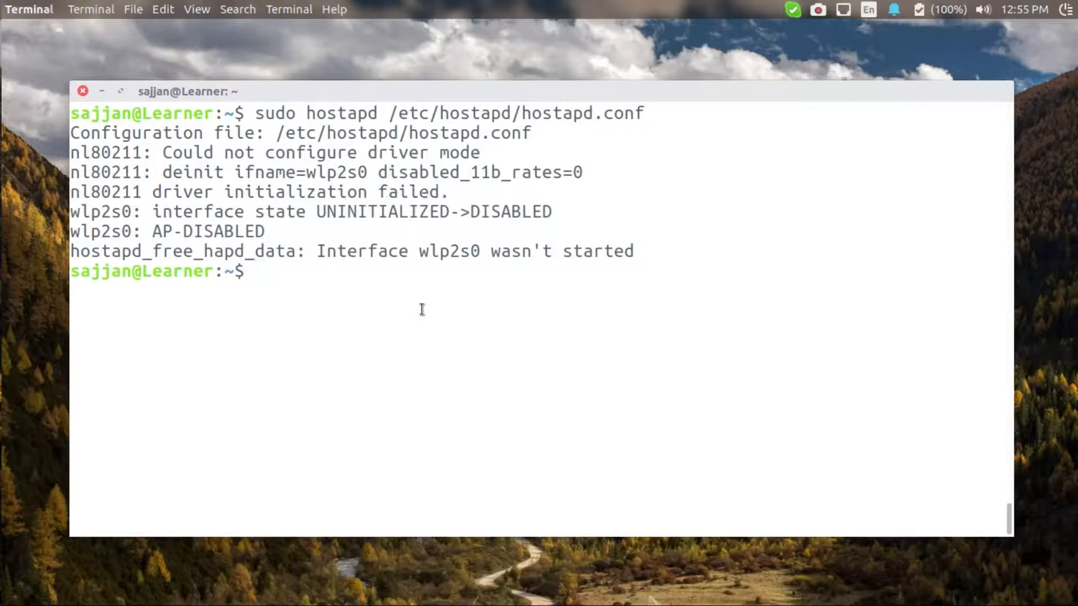
# - Switch off the NetworkManager Wi-Fi radio with 'sudo nmcli radio wifi off'
pyautogui.write('sudo')
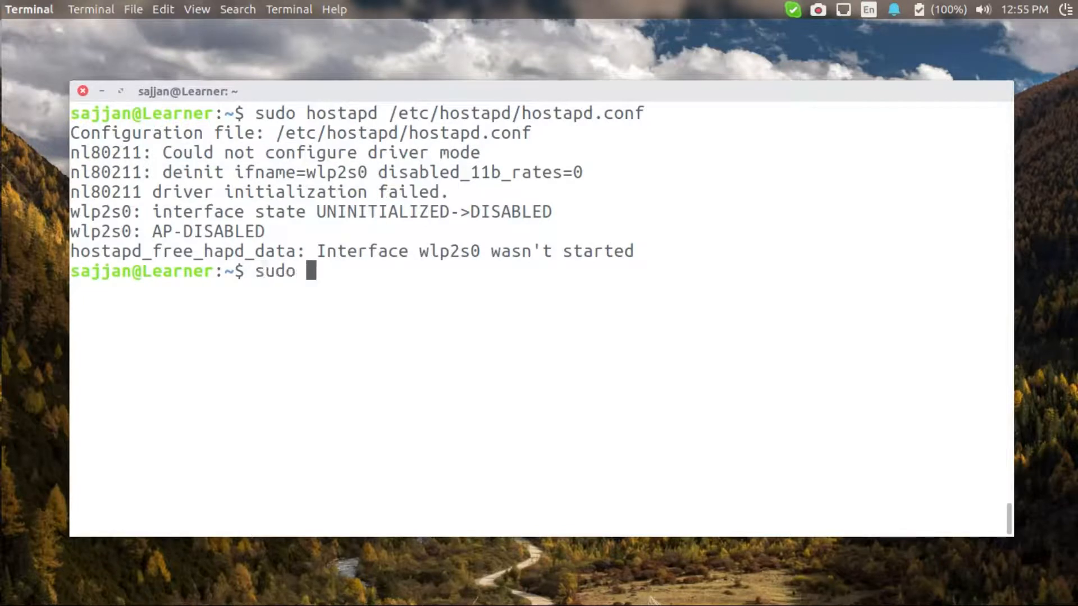
pyautogui.write('nmcli radi')
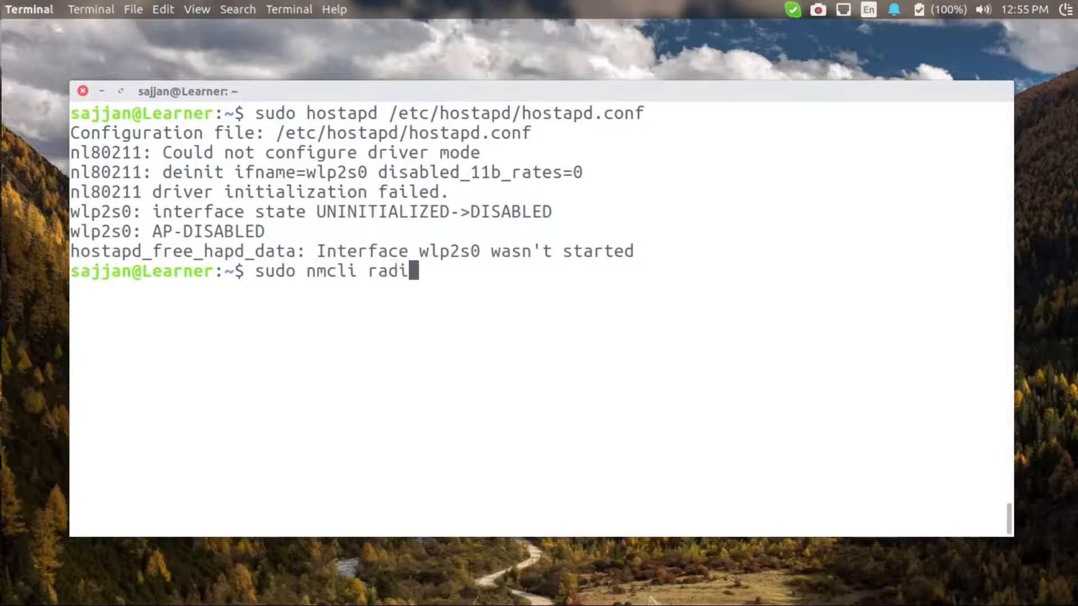
pyautogui.write('o wifi')
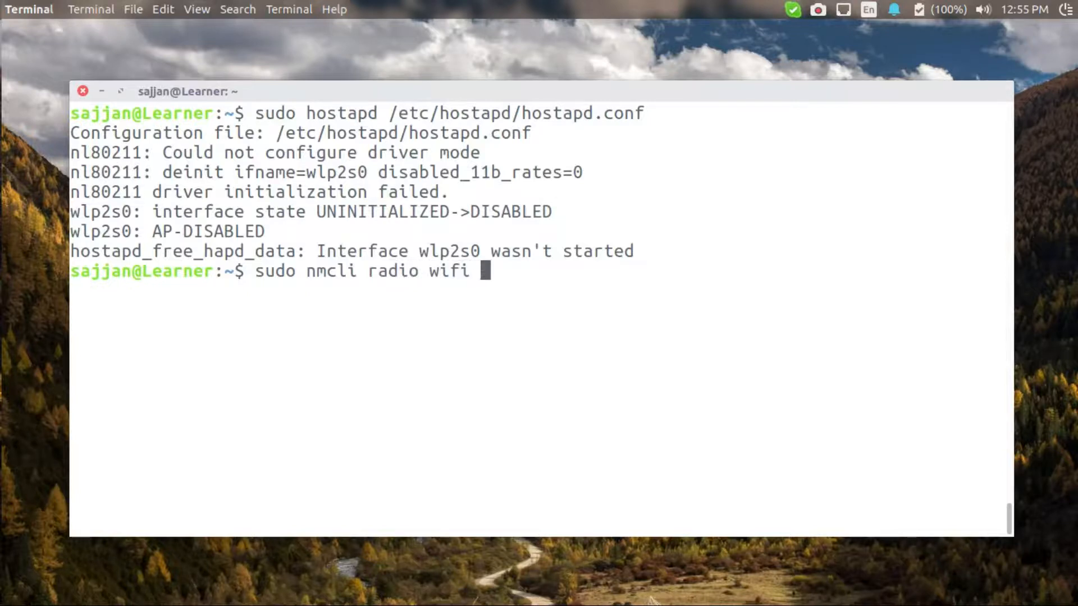
pyautogui.write('off')
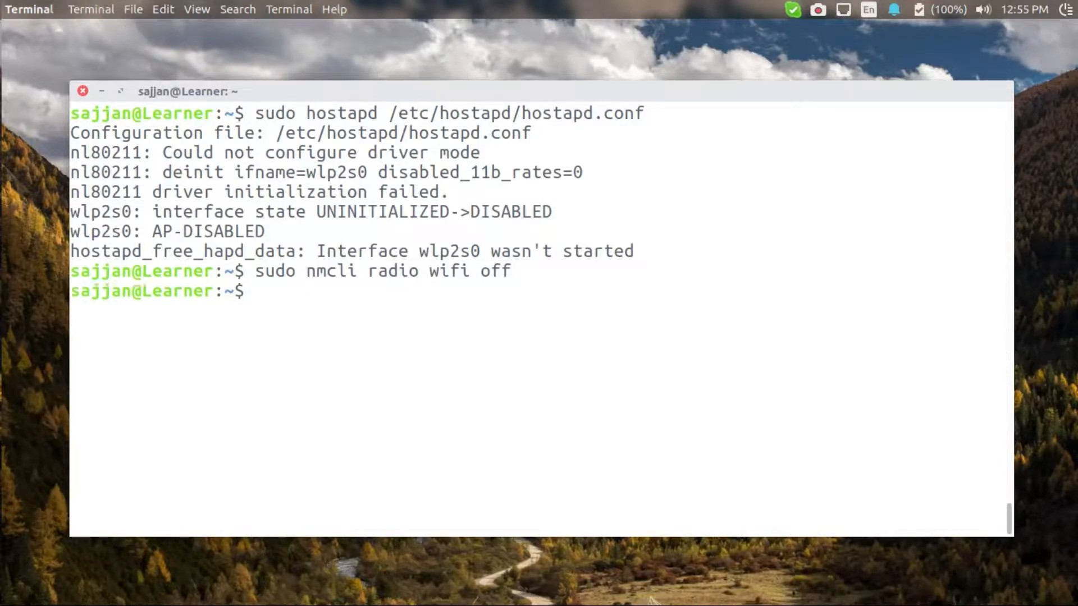
# - Unblock the wireless LAN with 'sudo rfkill unblock wlan'
pyautogui.write('sudo')
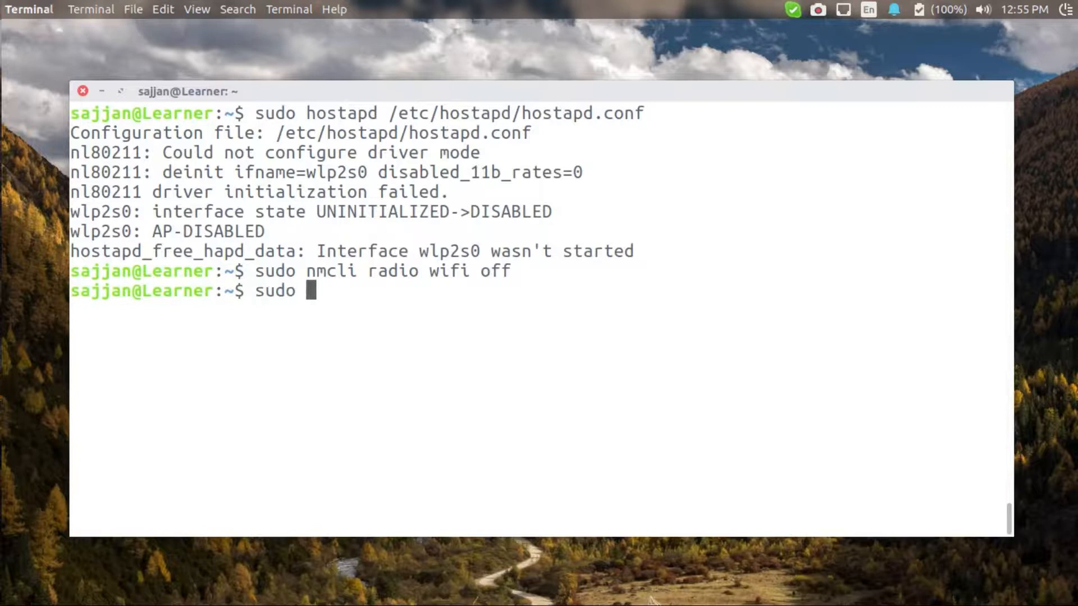
pyautogui.write('rfkill un')
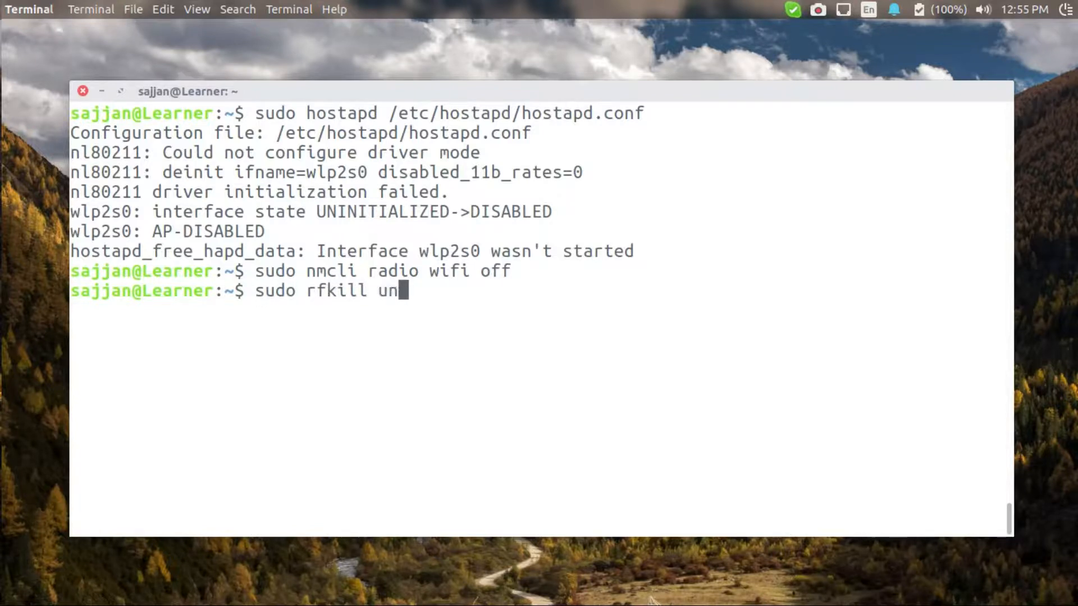
pyautogui.press('Return')
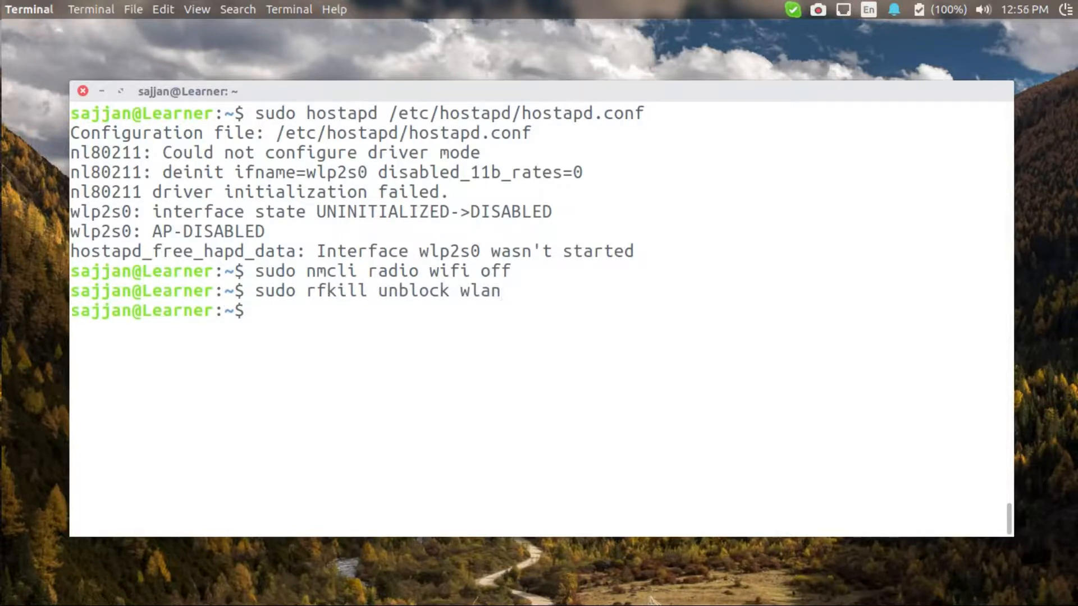
pyautogui.write('sudo hostapd /et')
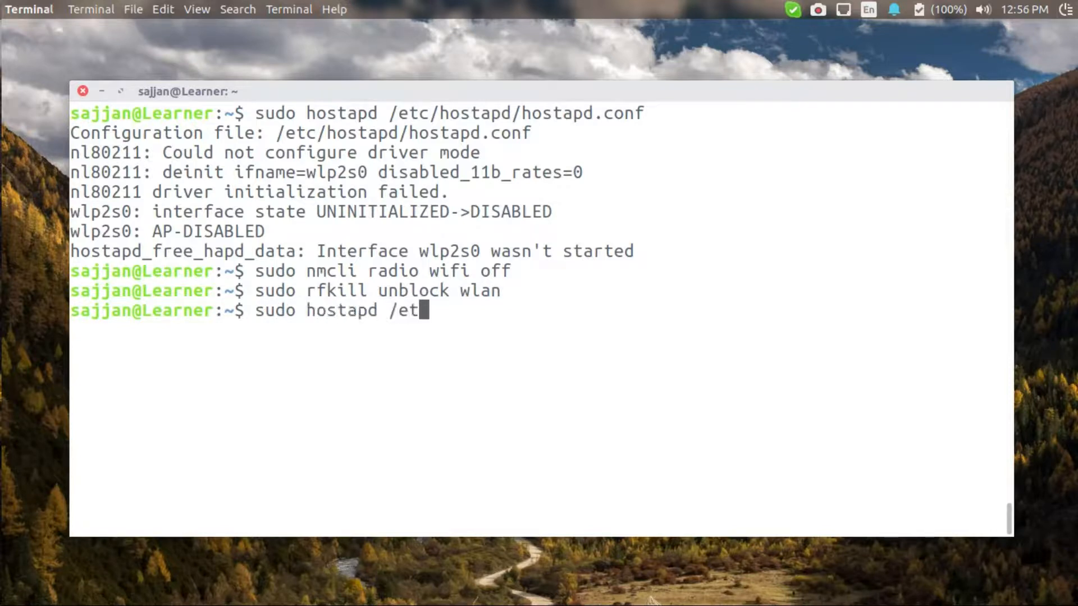
# - Start hostapd with /etc/hostapd/hostapd.conf, note AP-ENABLED on wlp2s0, and review the service status
pyautogui.write('c/hostapd/hostapd.conf')
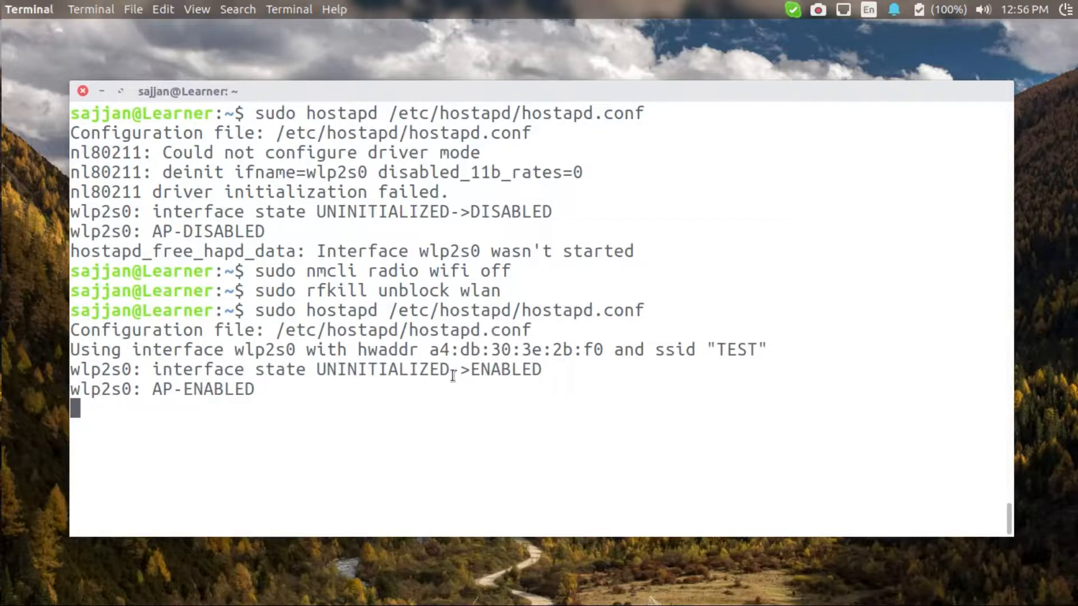
pyautogui.doubleClick(505, 369)
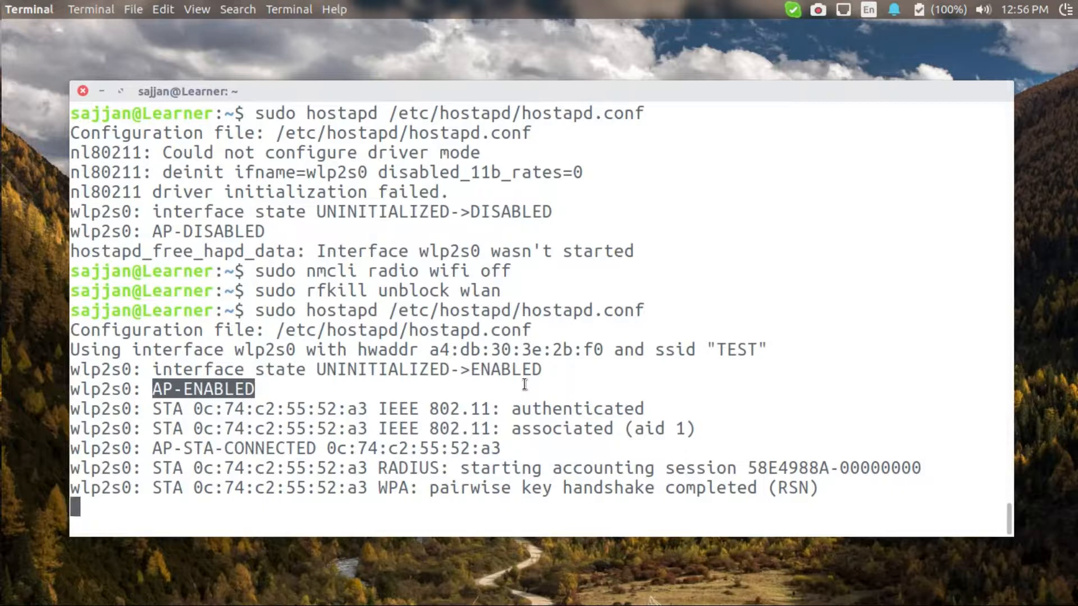
pyautogui.scroll(-3)
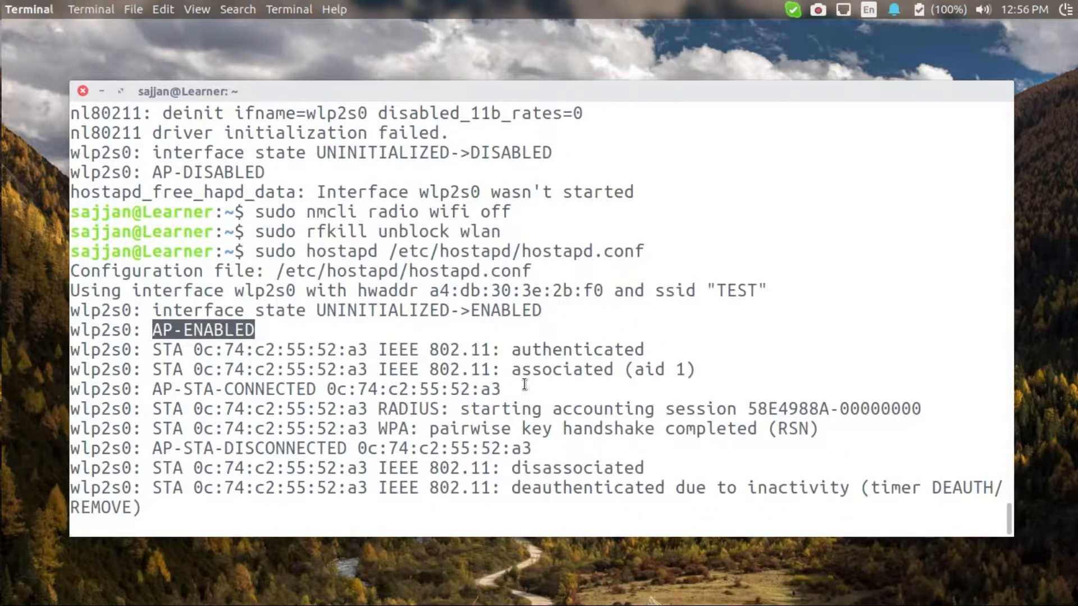
pyautogui.scroll(-3)
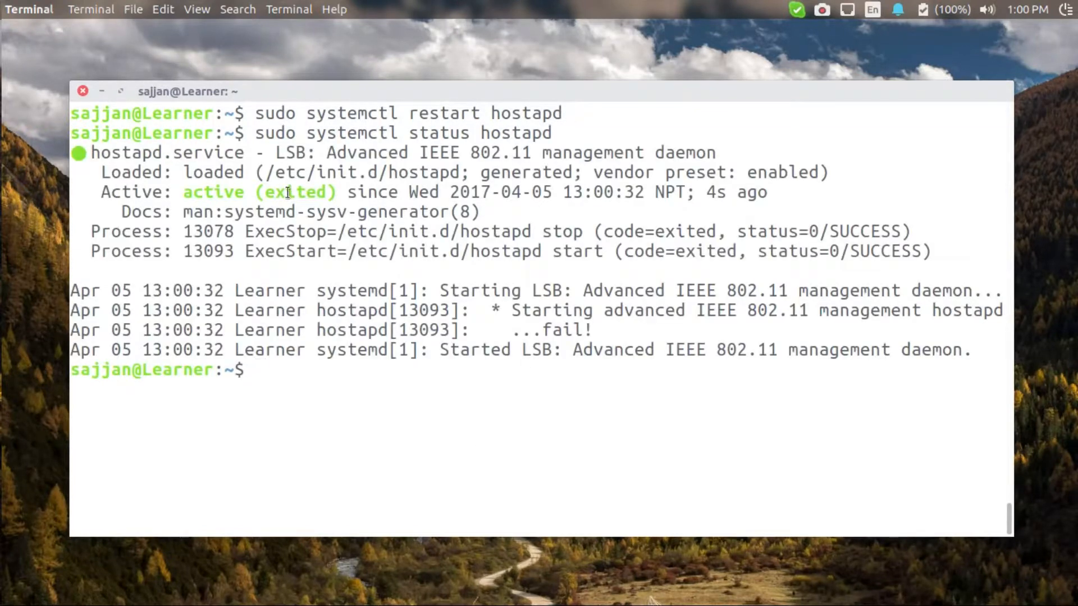
# - Re-run the wifi-off (!1214) and rfkill unblock (!1215) commands from history
pyautogui.write('history | grep nmcli')
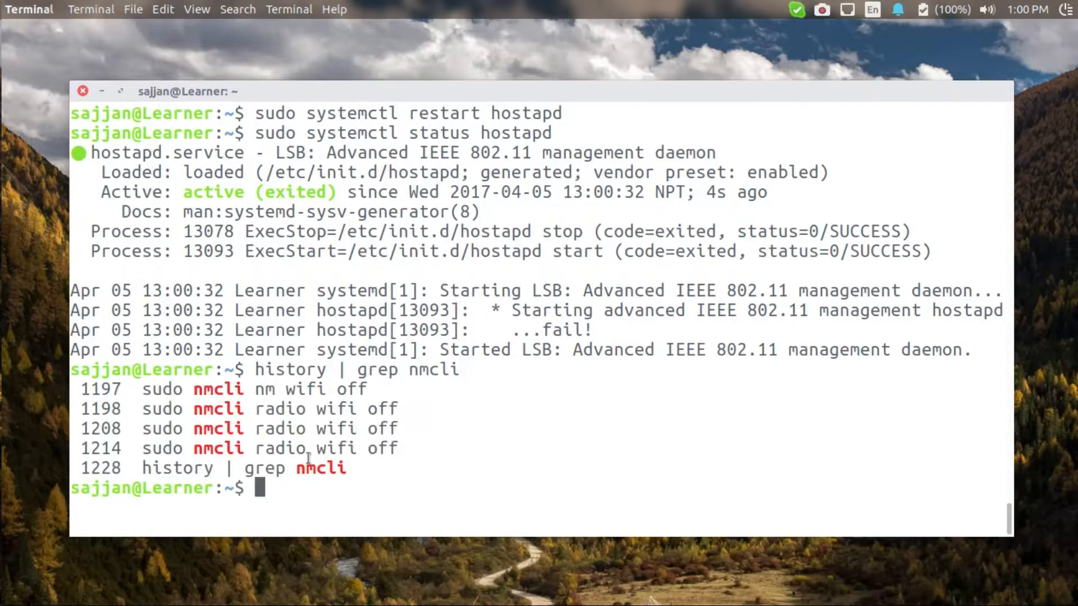
pyautogui.write('!1214')
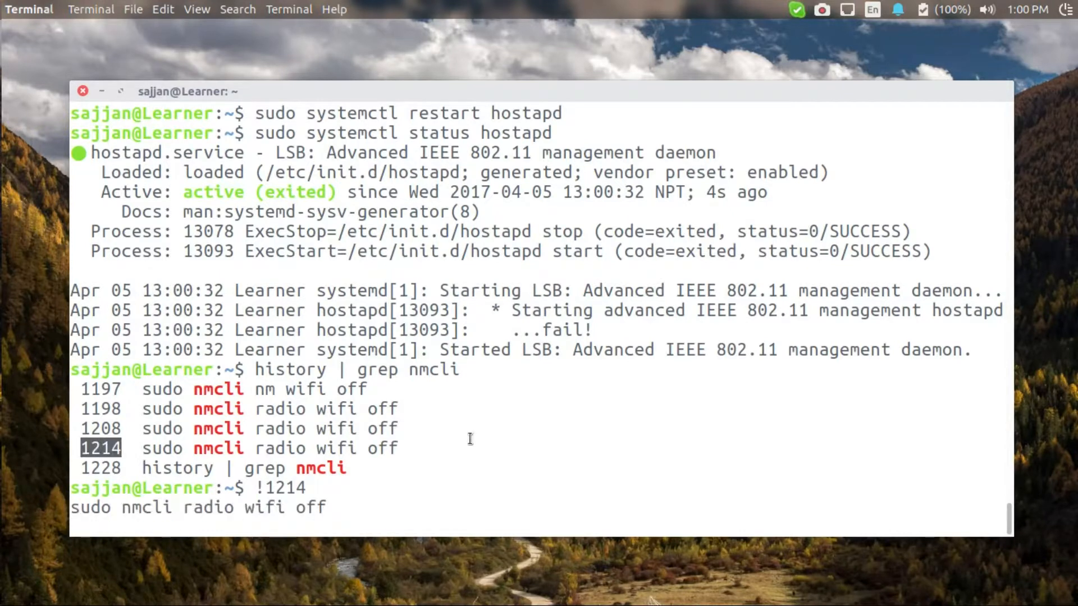
pyautogui.write('history | grep rfkill')
pyautogui.write('!1215')
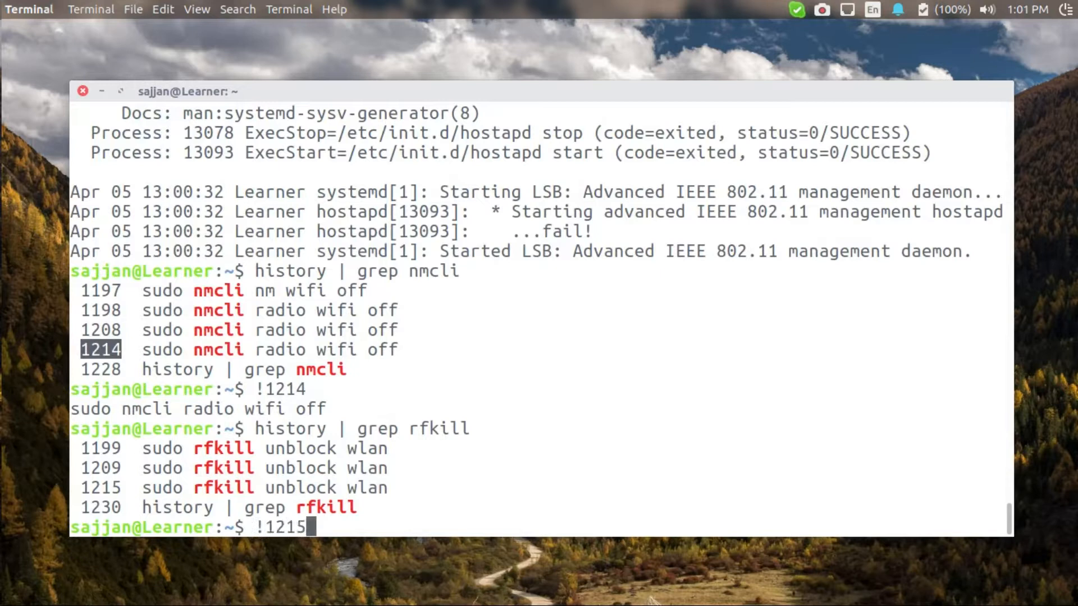
pyautogui.press('Return')
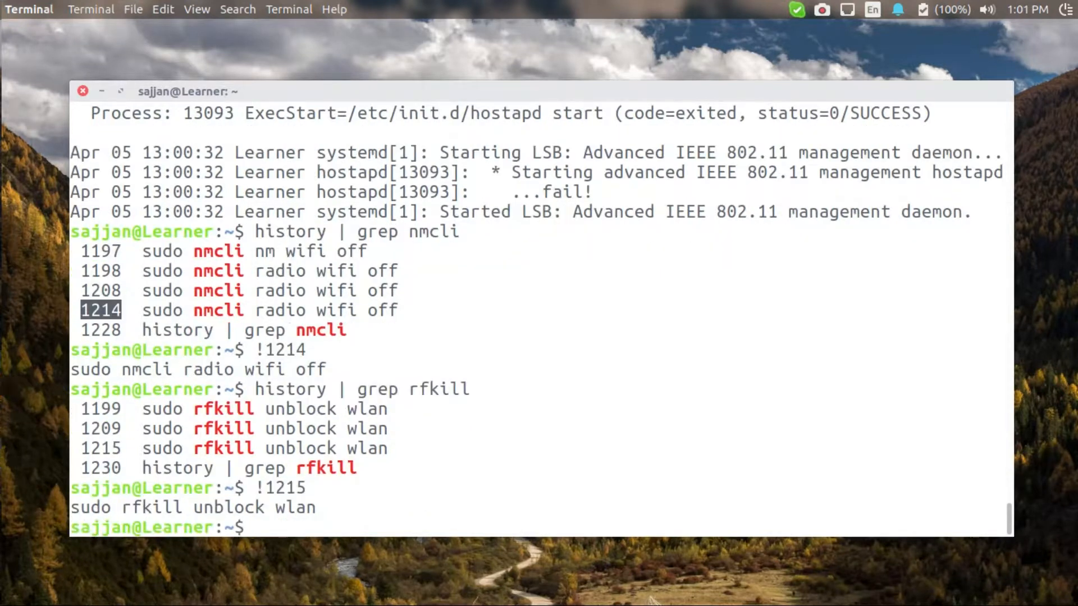
# - Start hostapd, confirm chilli is active (running), and check tun0 with ifconfig
pyautogui.write('sudo systemctl ss')
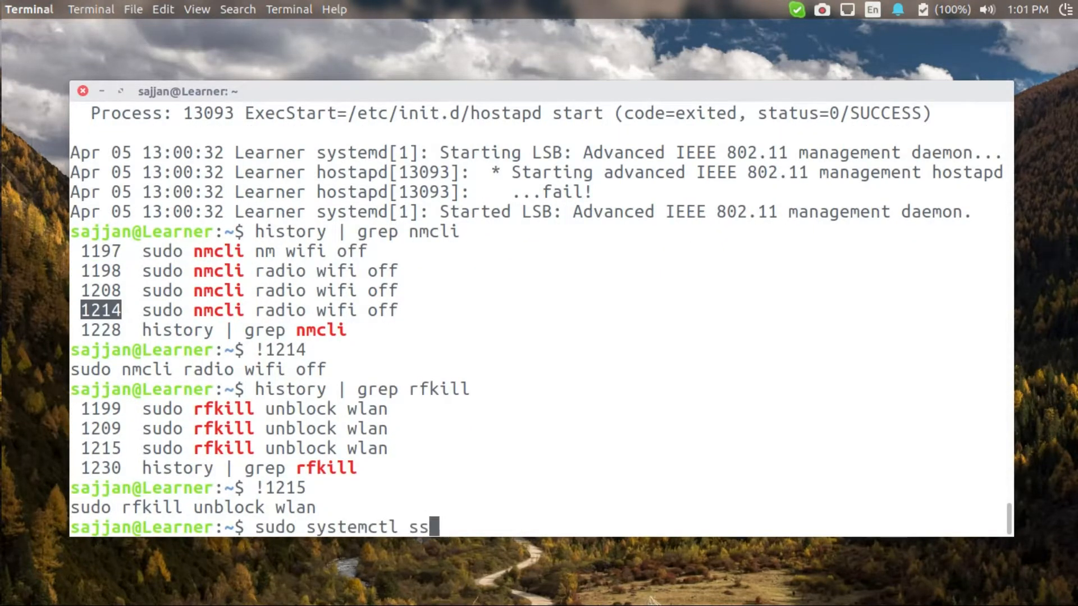
pyautogui.write('tart hostapd')
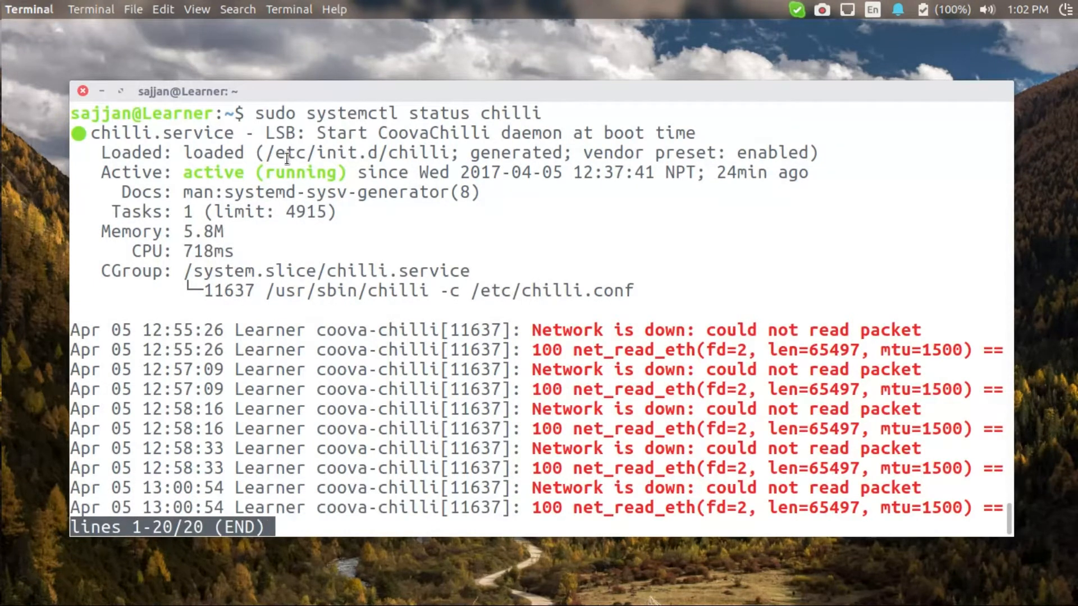
pyautogui.doubleClick(300, 173)
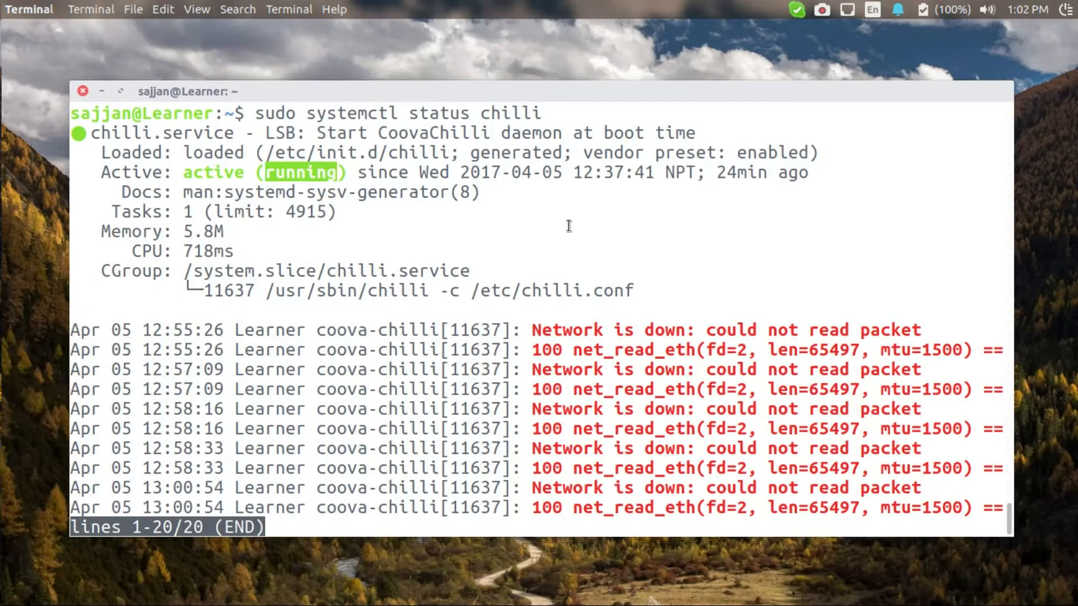
pyautogui.press('q')
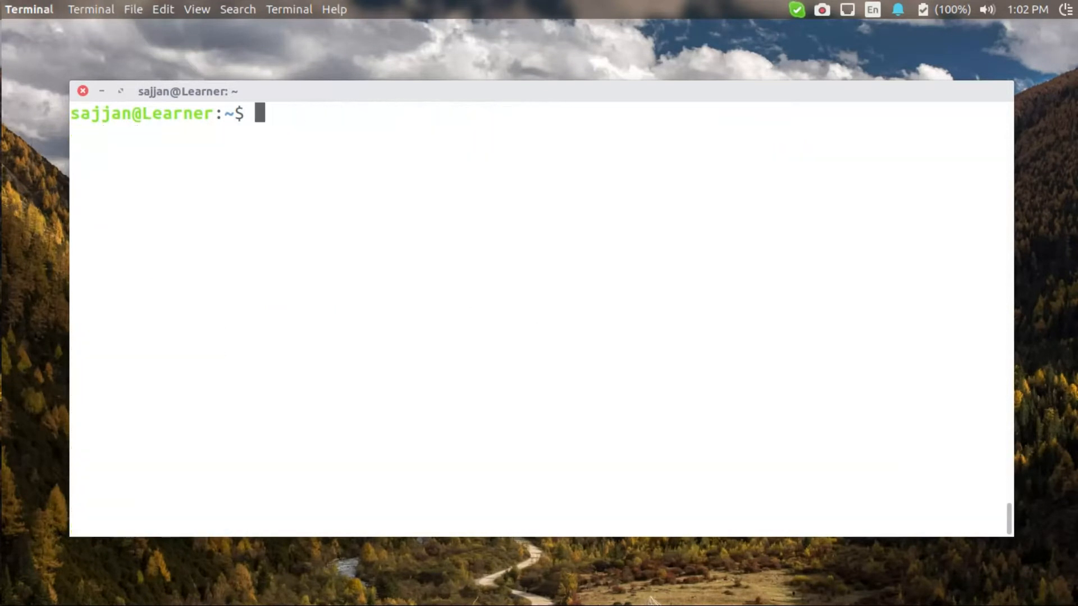
pyautogui.write('ifconfig tun0')
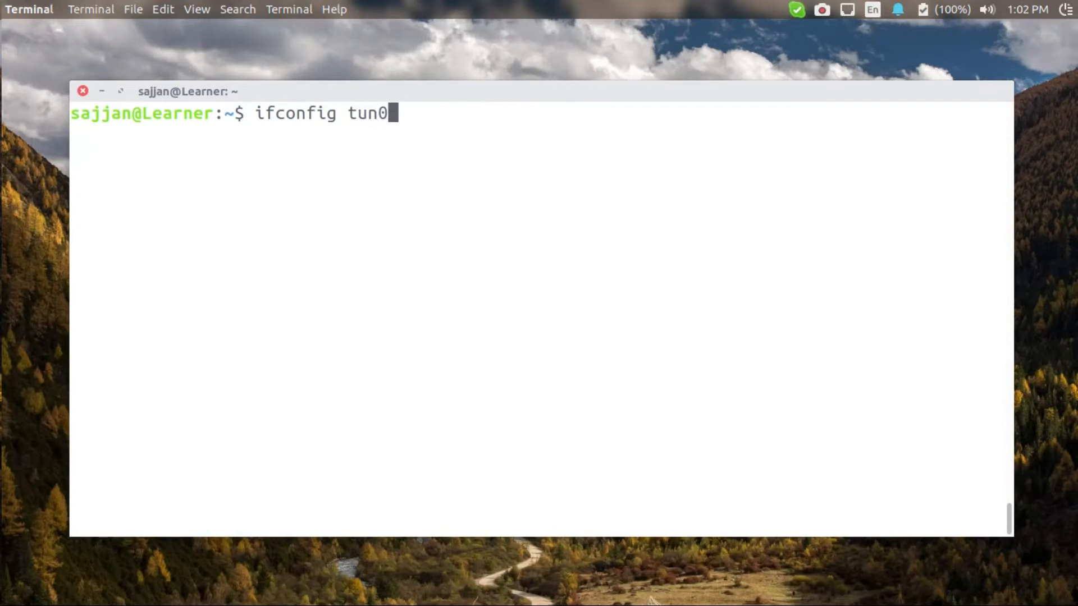